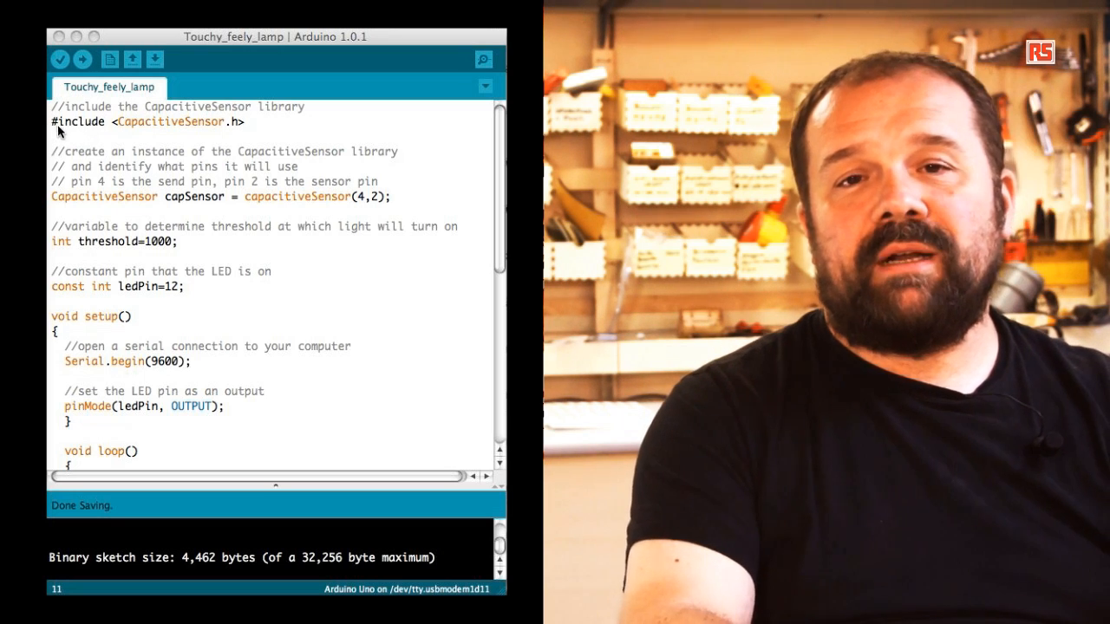
{"action": "mouse_move", "coordinate": [100, 133]}
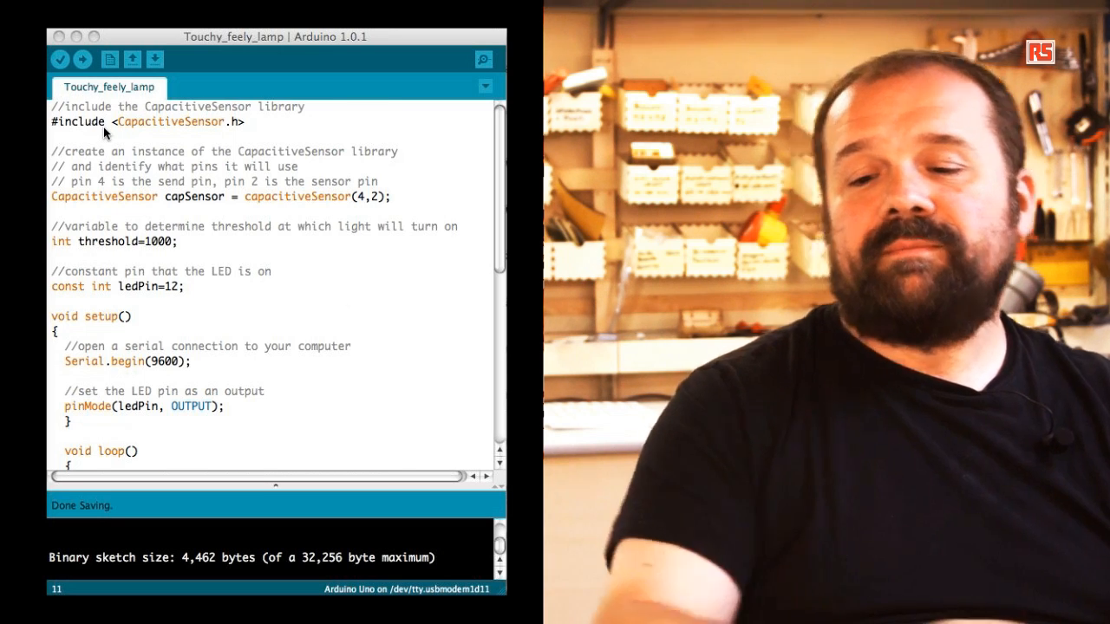
Highlight the line creating the capSensor instance, then scroll further through the sketch.
{"action": "scroll", "scroll_direction": "down", "scroll_amount": 3}
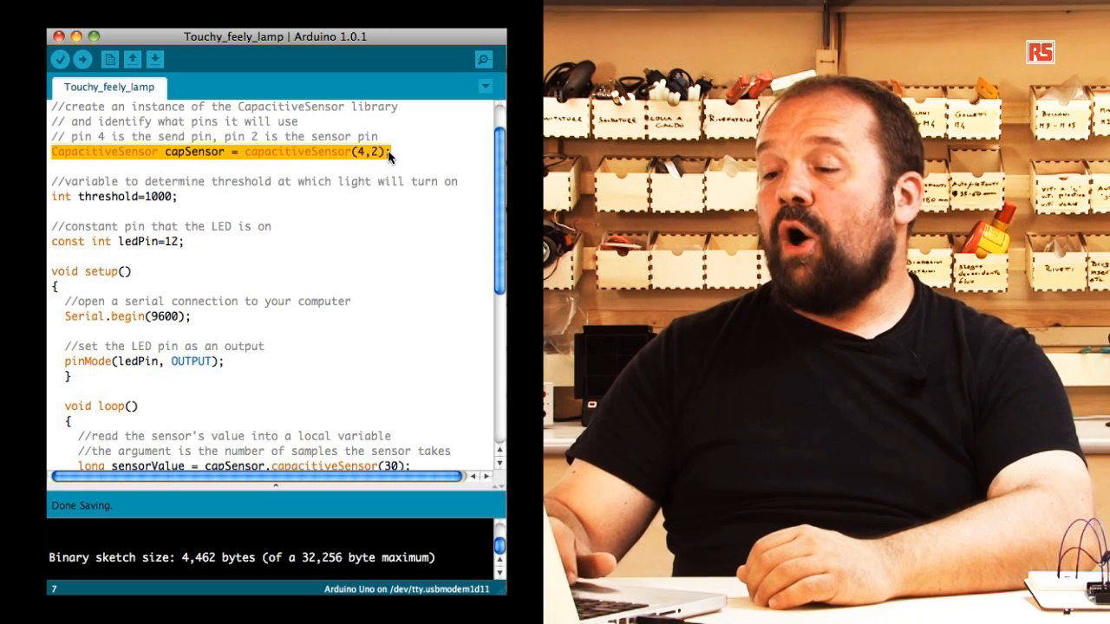
{"action": "double_click", "coordinate": [193, 152]}
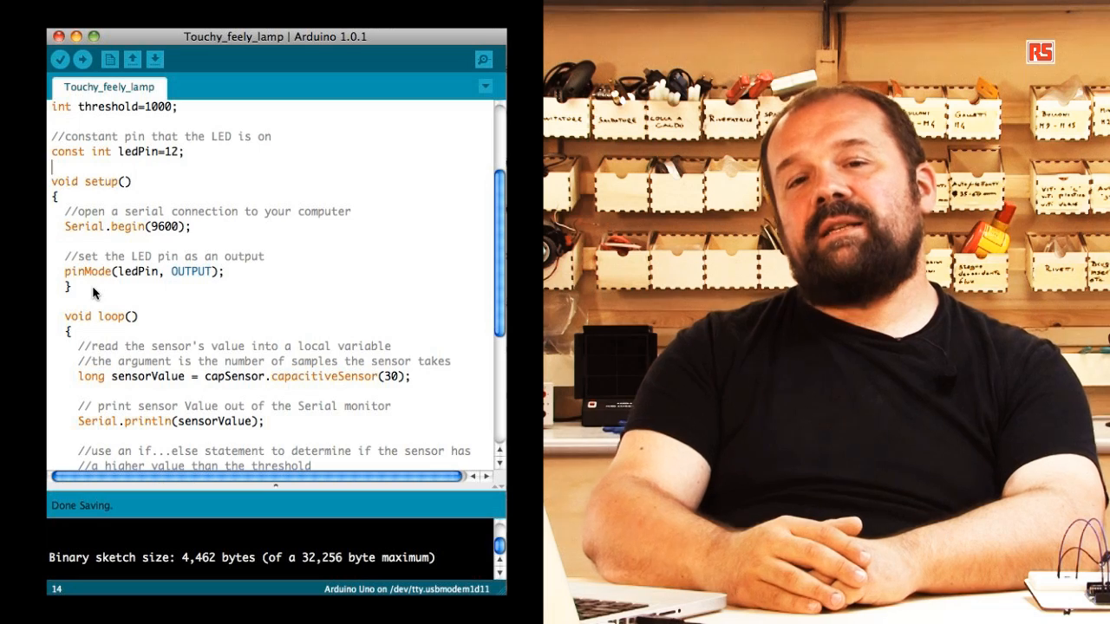
{"action": "mouse_move", "coordinate": [134, 234]}
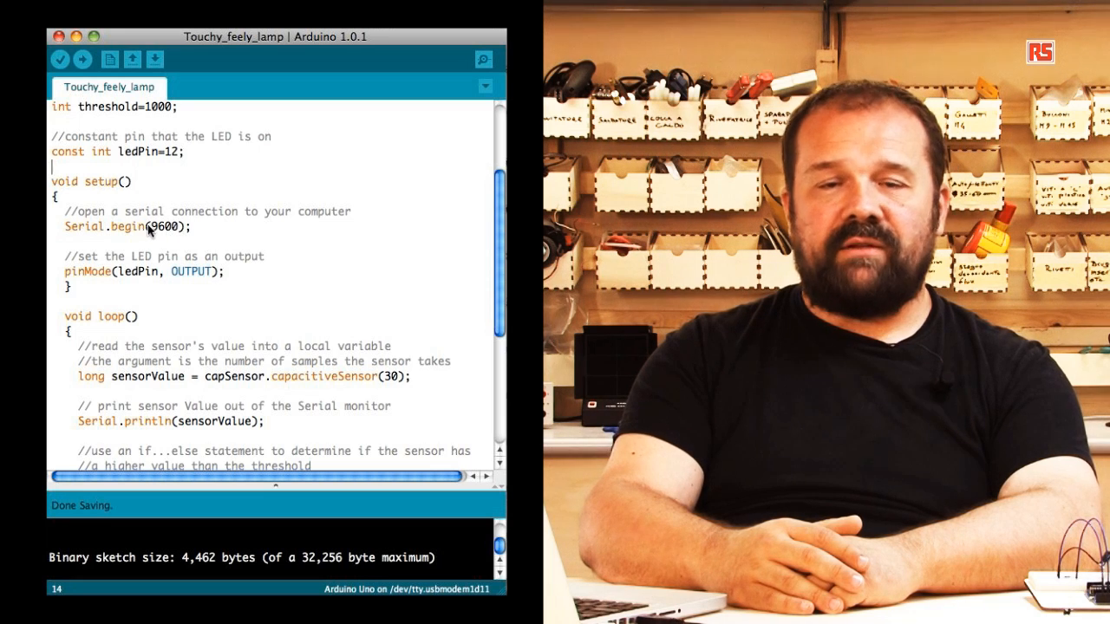
{"action": "mouse_move", "coordinate": [72, 283]}
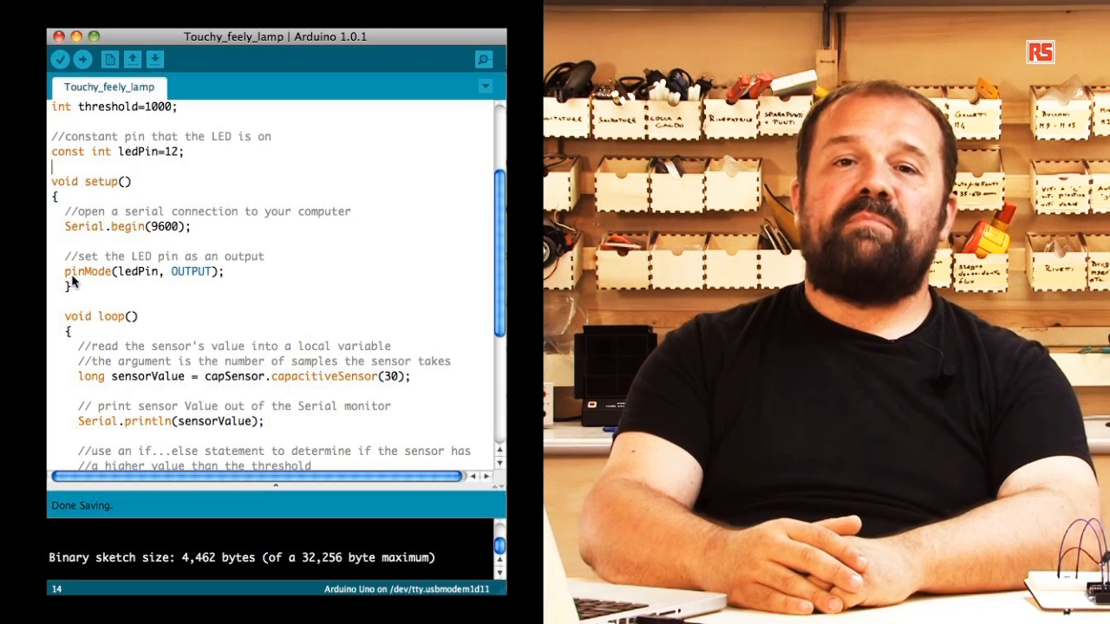
{"action": "mouse_move", "coordinate": [111, 284]}
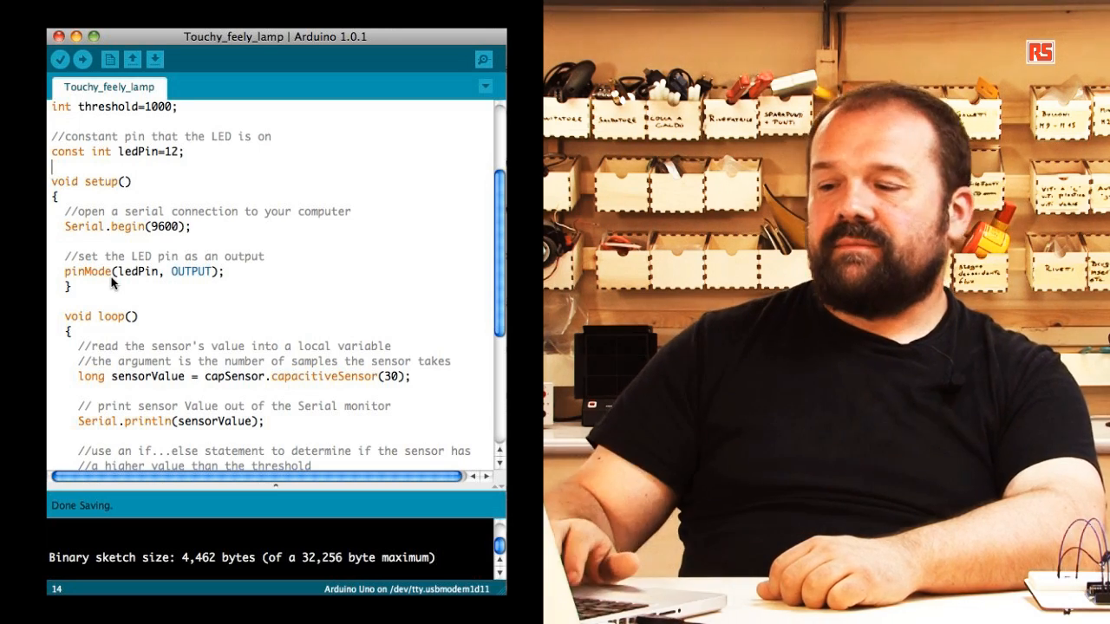
{"action": "scroll", "scroll_direction": "down", "scroll_amount": 3}
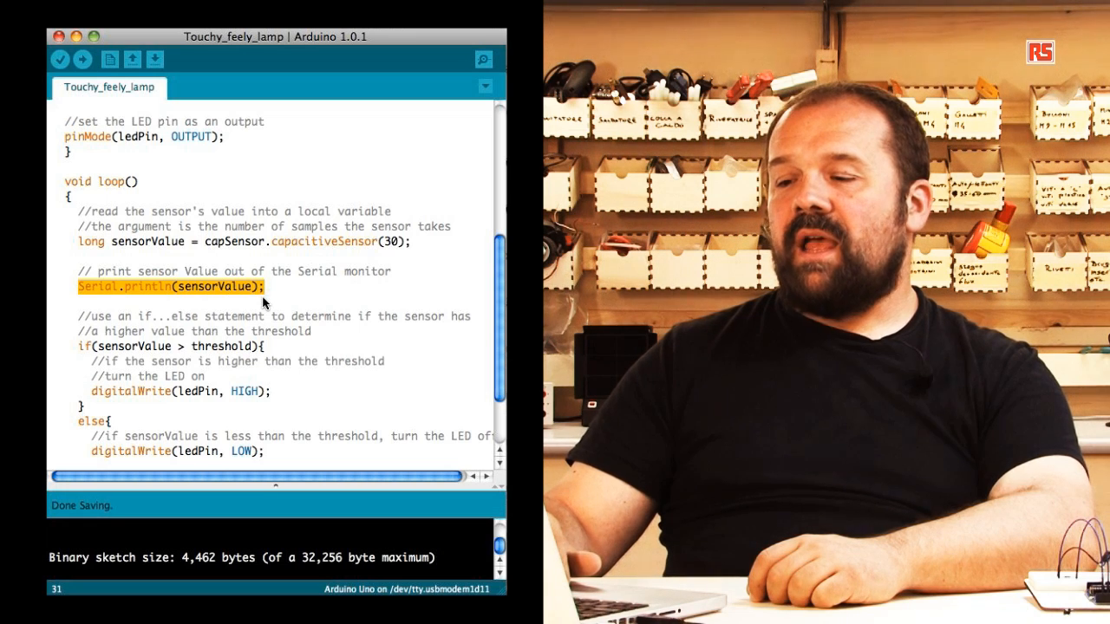
Scroll to the closing delay line and open the Serial Monitor for live sensor readings.
{"action": "scroll", "scroll_direction": "down", "scroll_amount": 3}
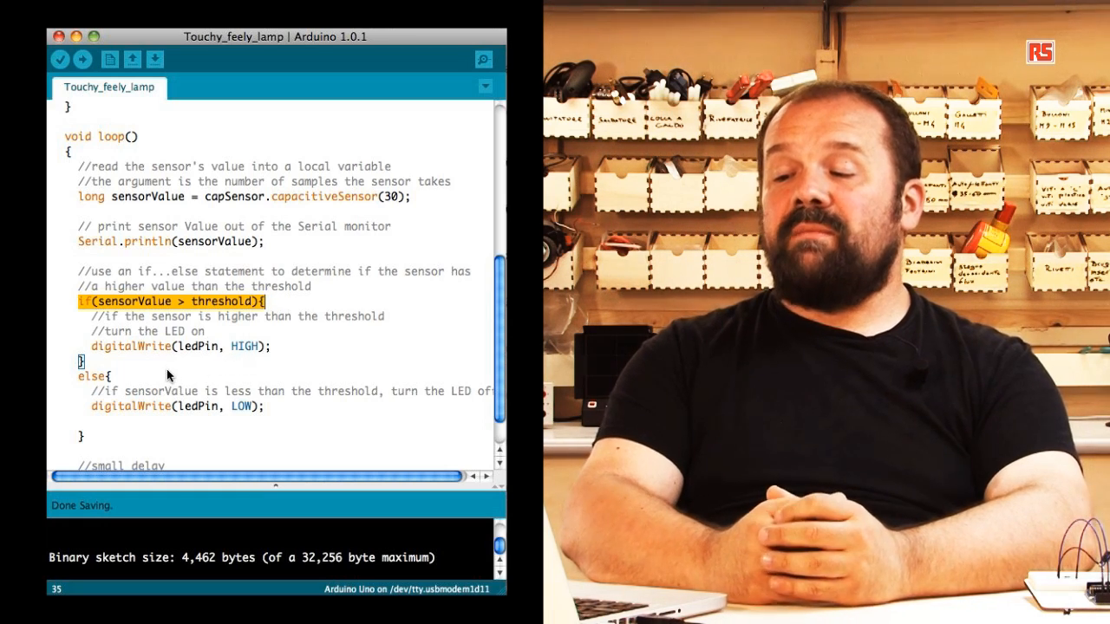
{"action": "scroll", "scroll_direction": "down", "scroll_amount": 3}
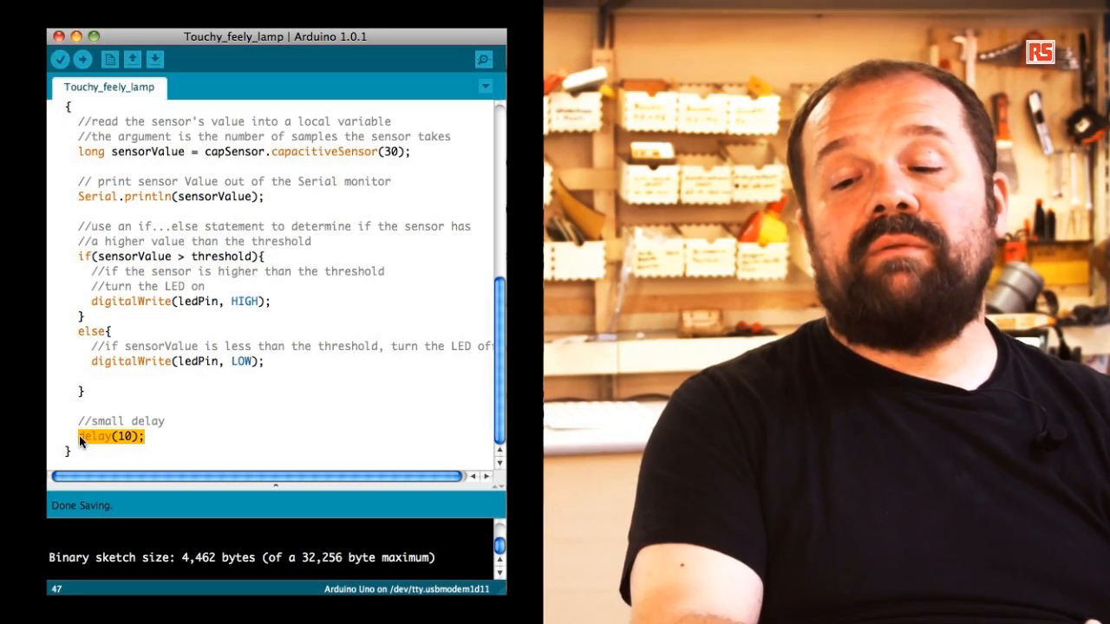
{"action": "mouse_move", "coordinate": [194, 416]}
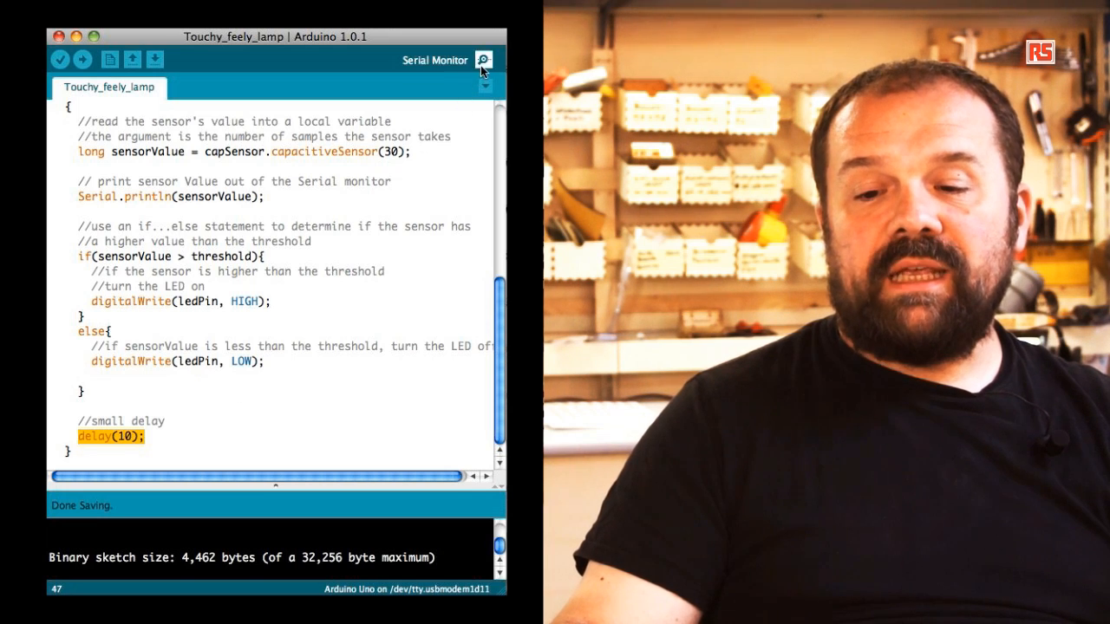
{"action": "left_click", "coordinate": [482, 59]}
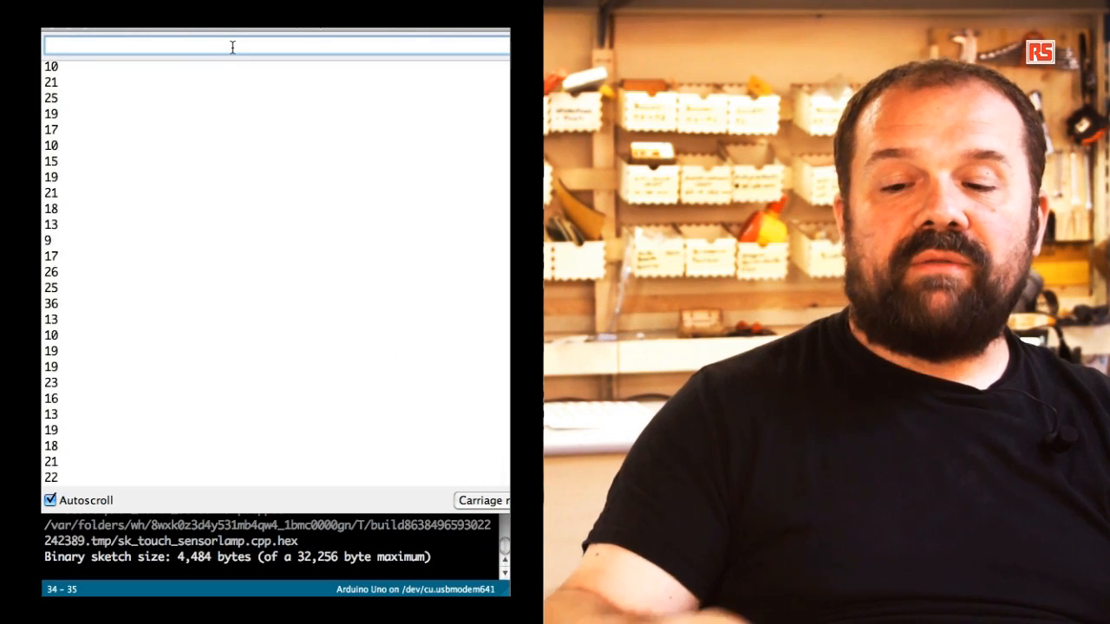